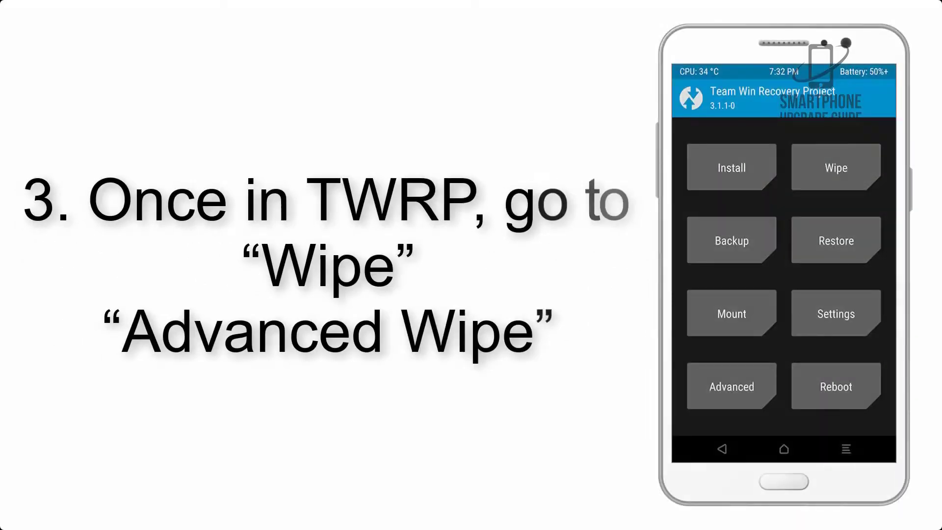
Enter Wipe from the TWRP main screen and reach Advanced Wipe
{"action": "left_click", "coordinate": [836, 167]}
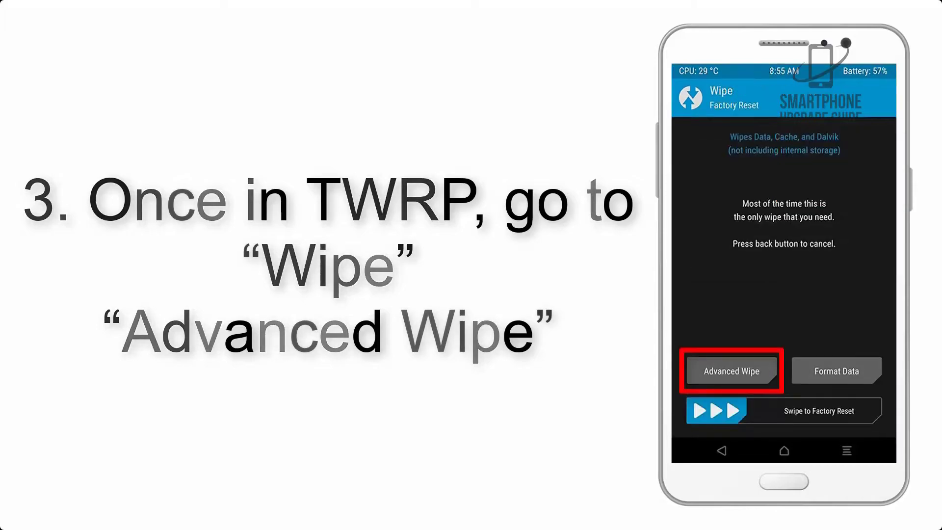
{"action": "left_click", "coordinate": [731, 371]}
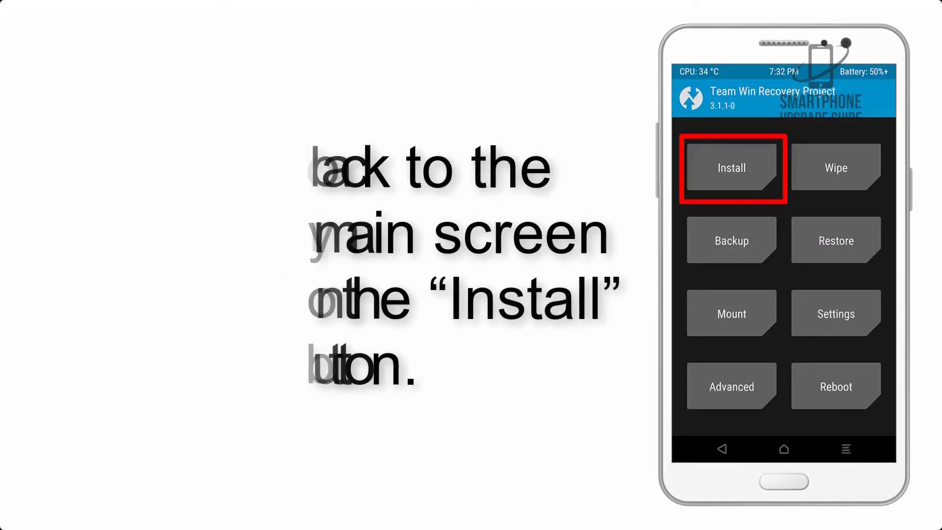
Open Install and browse to /sdcard/Download with AOSP_ROM.zip and G-Apps.zip
{"action": "left_click", "coordinate": [731, 167]}
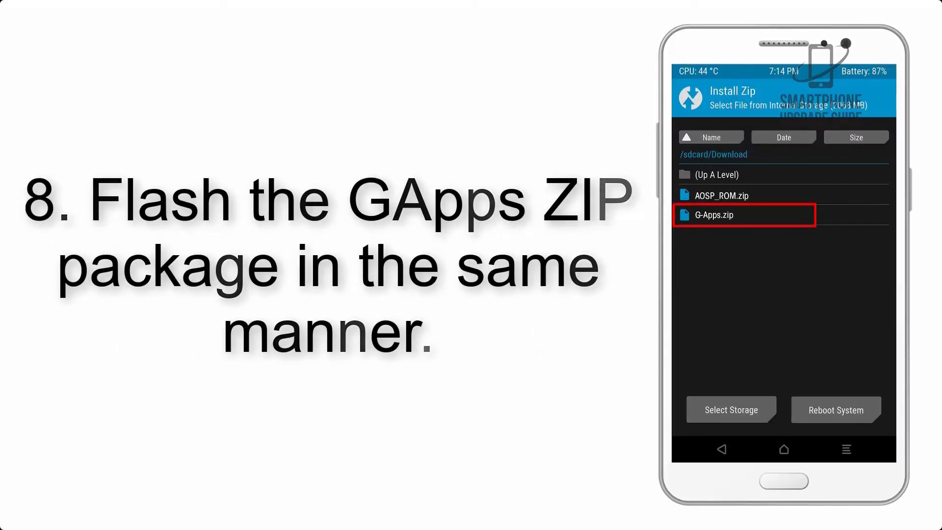
Select G-Apps.zip and confirm the flash so the install completes
{"action": "left_click", "coordinate": [744, 215]}
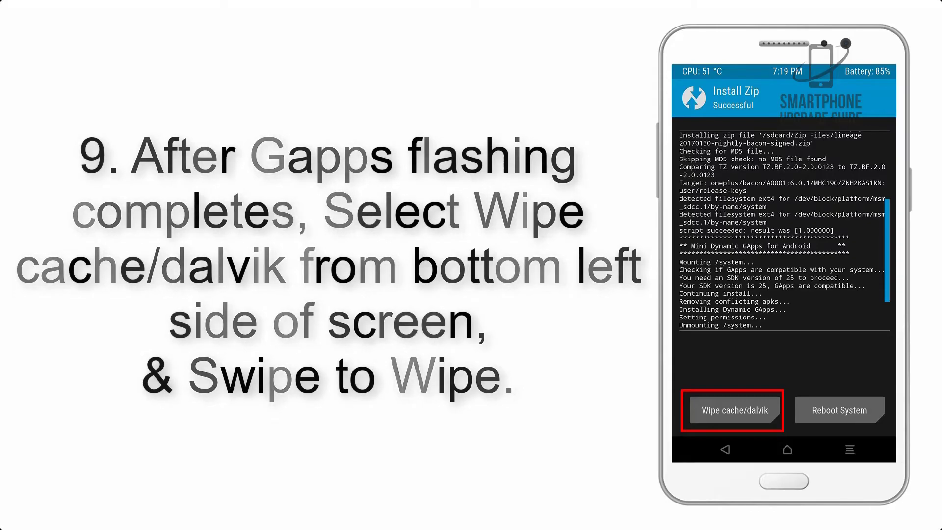
Wipe cache/Dalvik after flashing and reboot into the system
{"action": "left_click", "coordinate": [840, 410]}
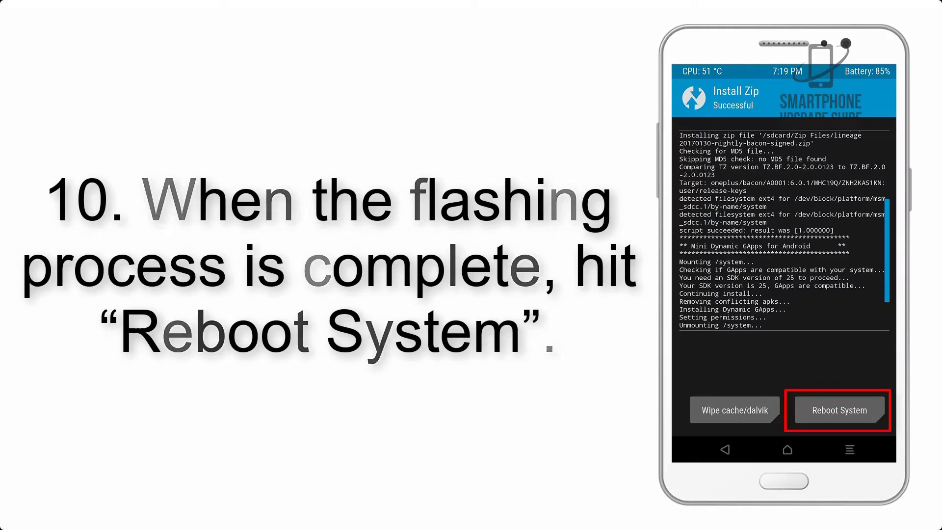